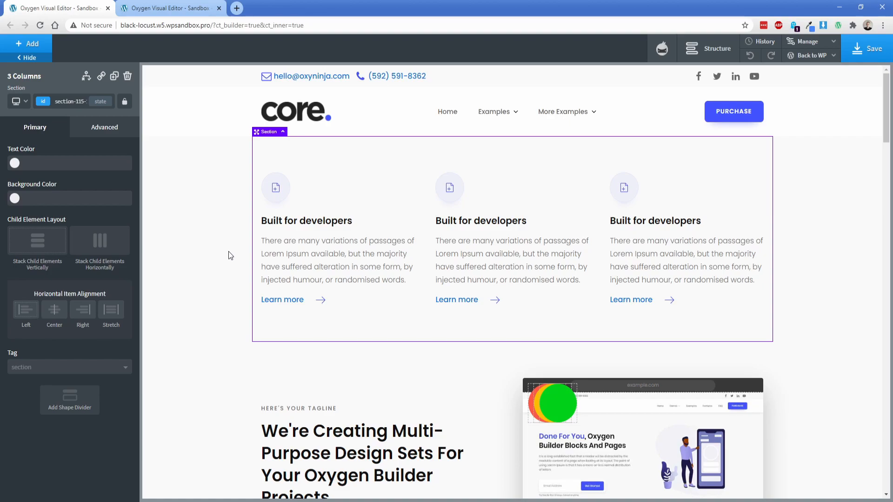
Step: Select the first column's 'Built for developers' heading to give it the Heading Dark colour class
click(306, 222)
text(28)
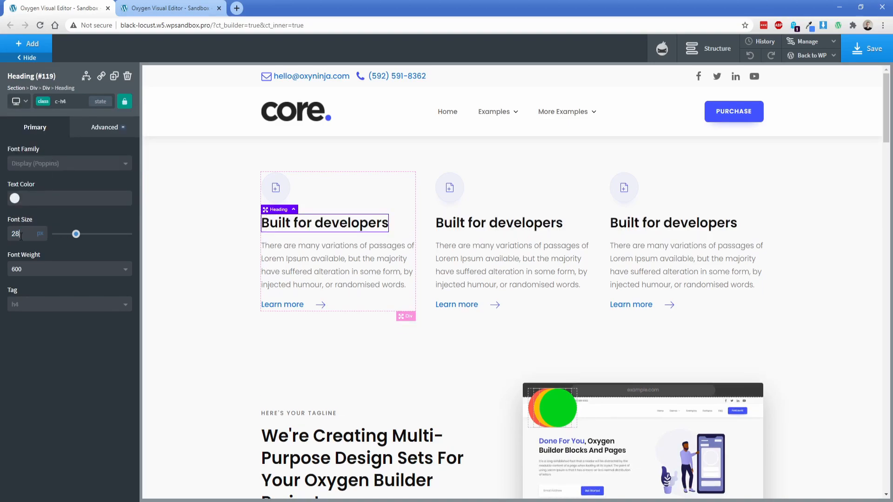
mouse_move(35, 130)
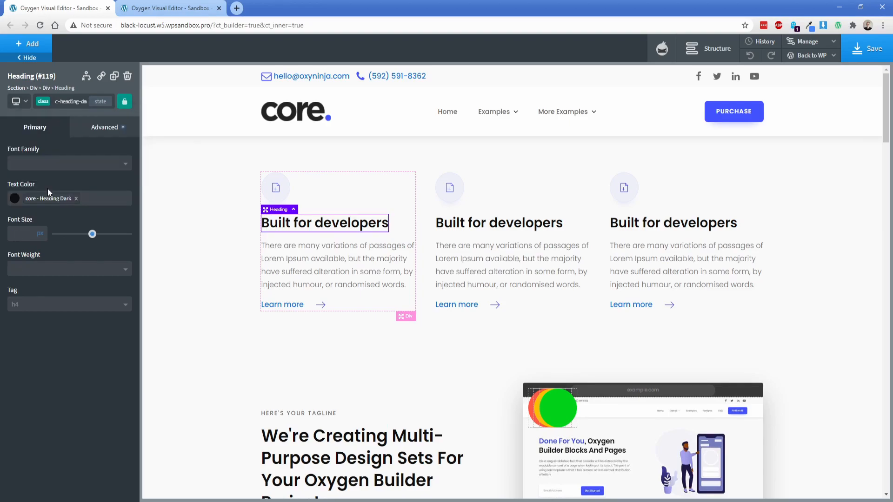
Step: Set the heading's bottom margin to 30 px, then move on to the column's paragraph text
click(14, 198)
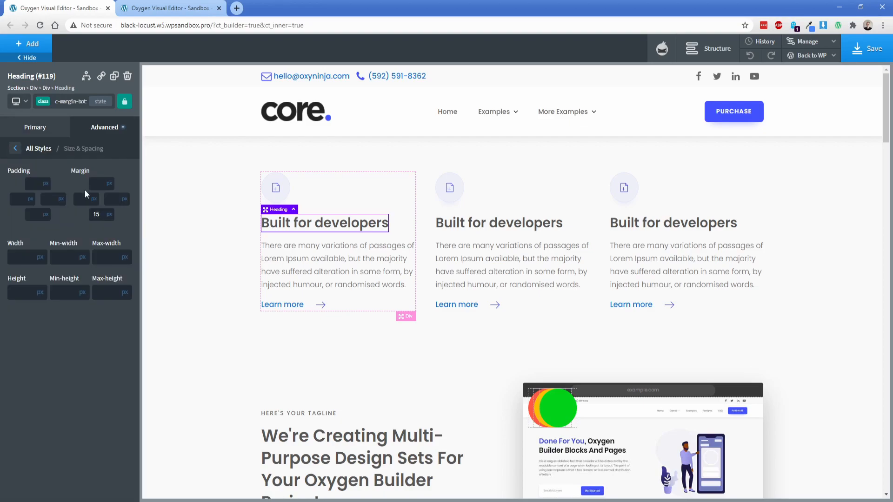
text(30)
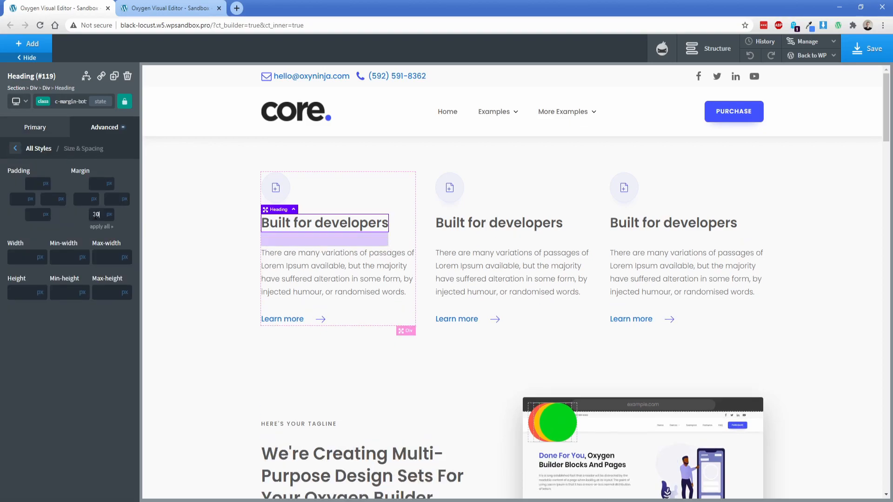
click(319, 271)
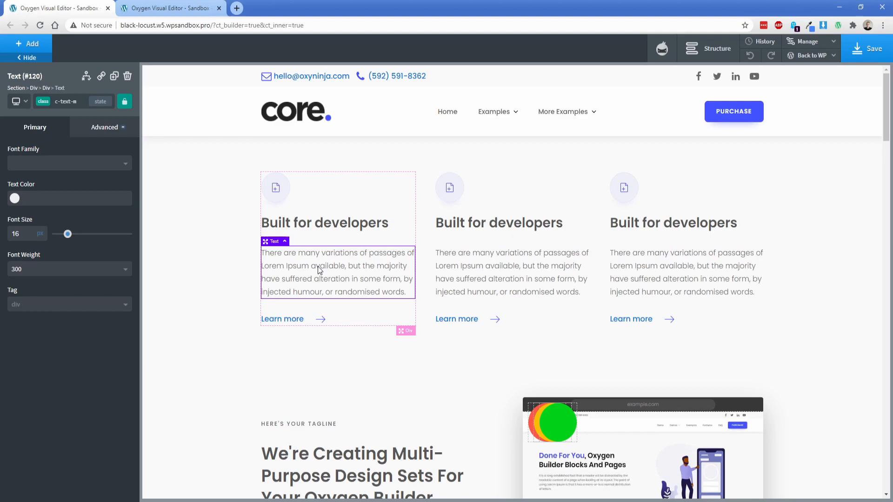
Step: Adjust the paragraph font size and icon styling from the element's settings panel
click(15, 234)
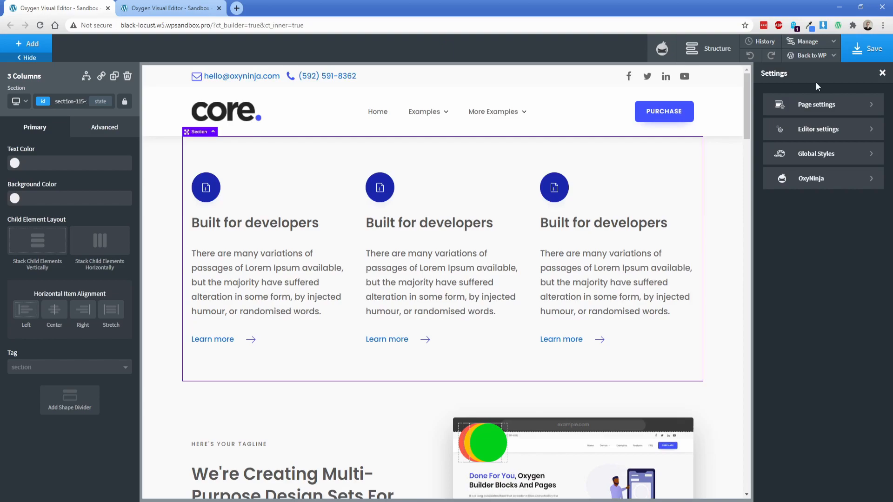
Step: Copy all of this site's selectors via Settings > OxyNinja for use on the second site
click(812, 178)
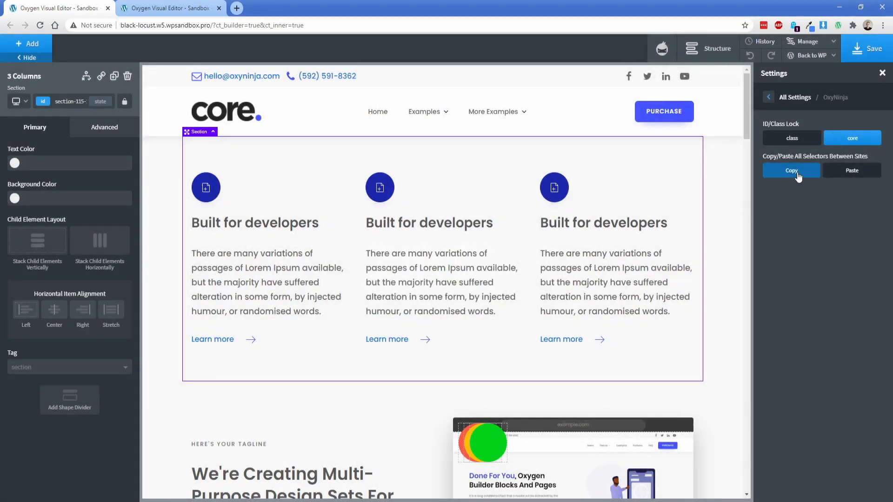
click(167, 8)
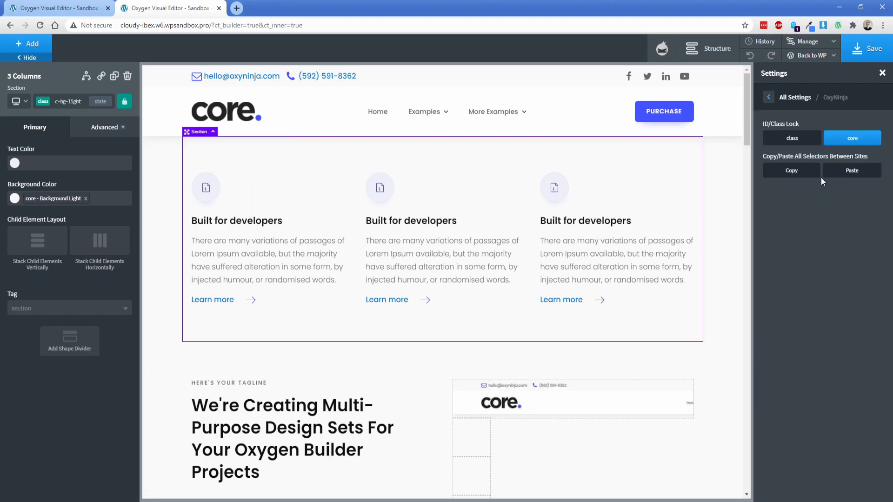
Step: Paste the copied selector code into the second site and confirm the import
click(852, 170)
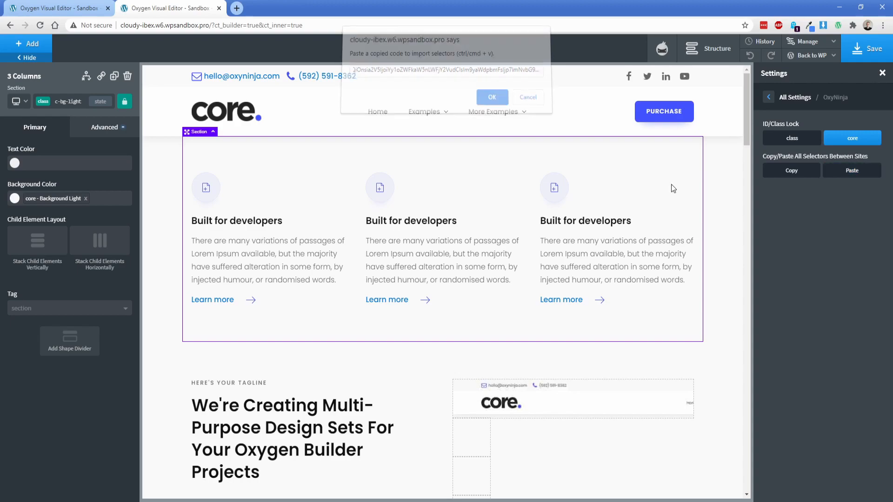
click(492, 97)
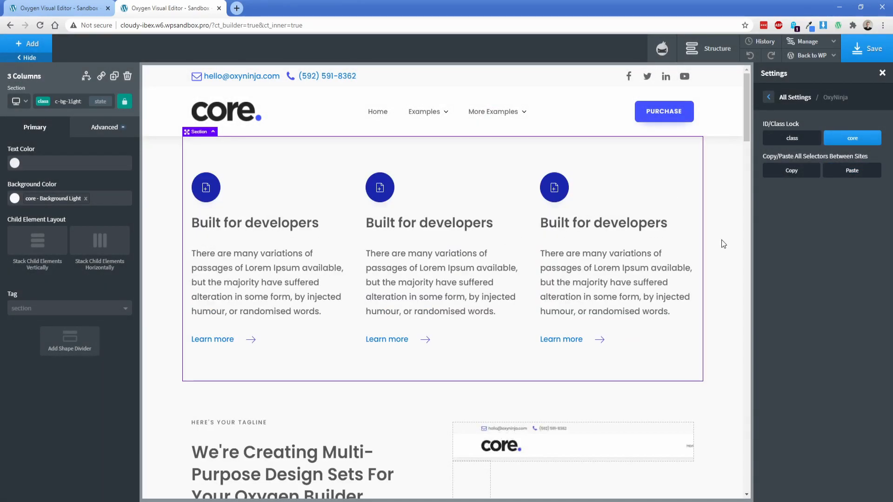